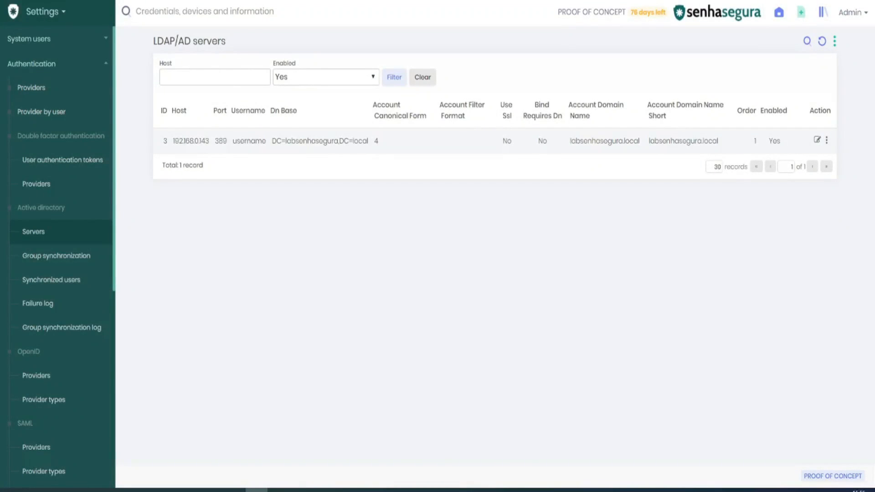
mouse_move(298, 60)
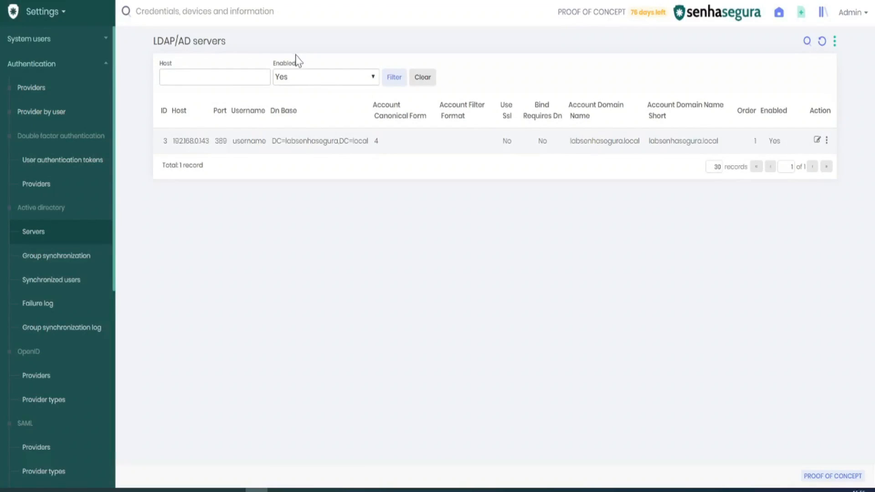
mouse_move(46, 219)
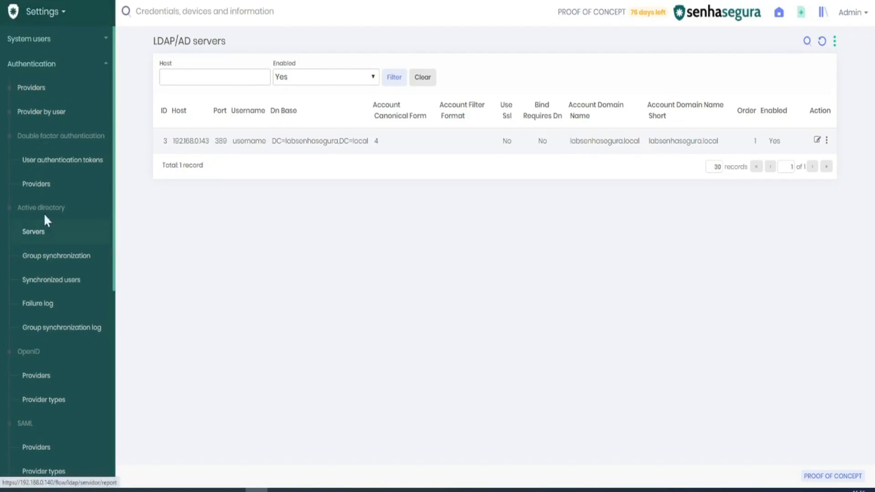
mouse_move(44, 234)
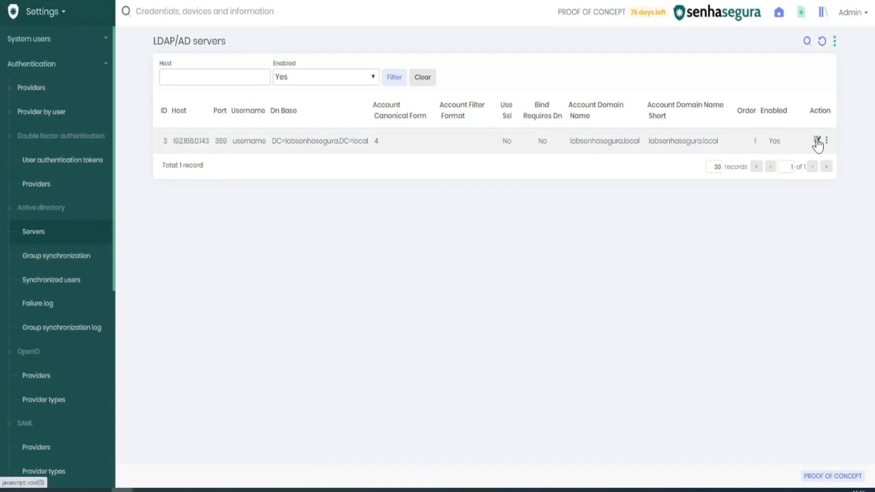
Open the edit form for the 192.168.0.143 LDAP server entry.
click(817, 141)
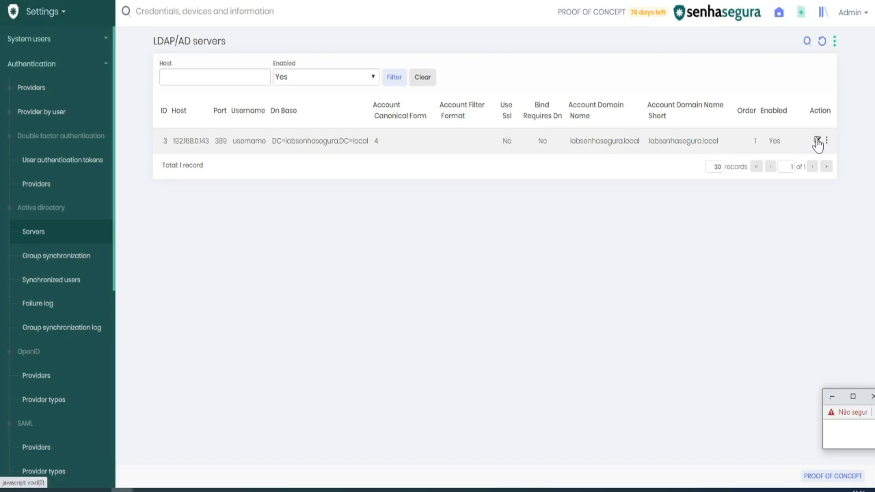
click(816, 140)
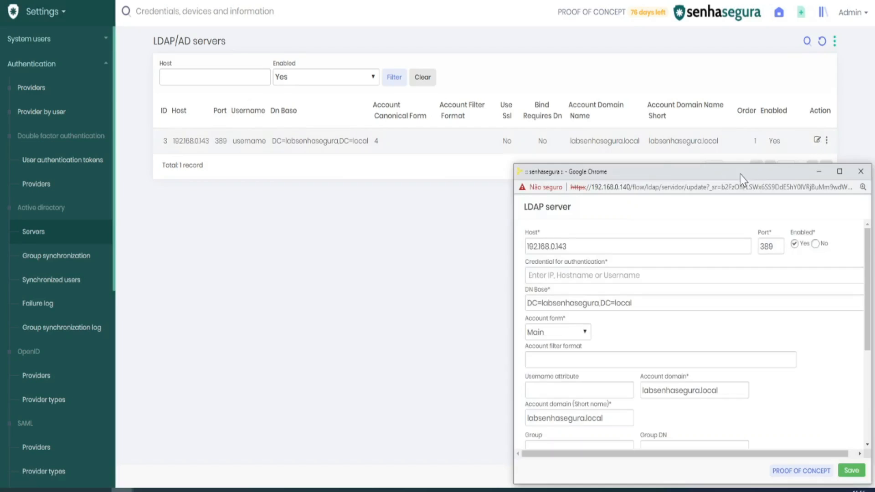
mouse_move(670, 177)
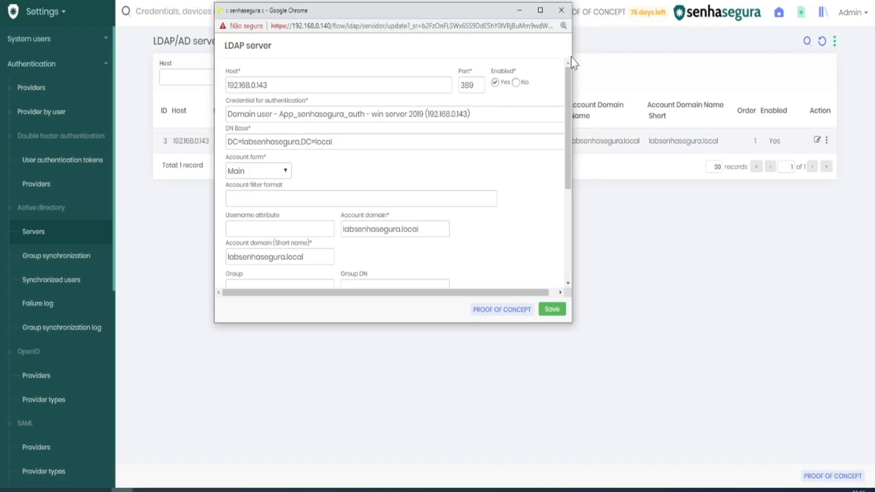
mouse_move(258, 213)
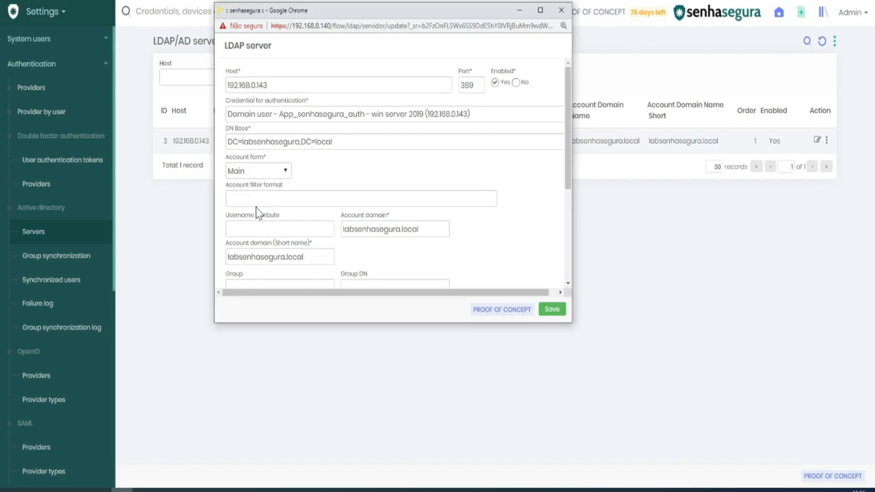
mouse_move(286, 133)
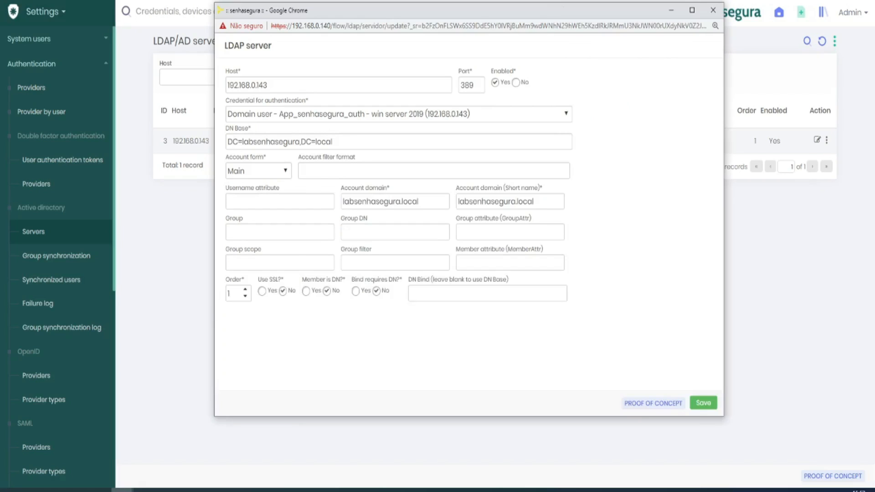
Bring up the LDAP authentication test window for 192.168.0.143 with the base DN prefilled.
click(394, 201)
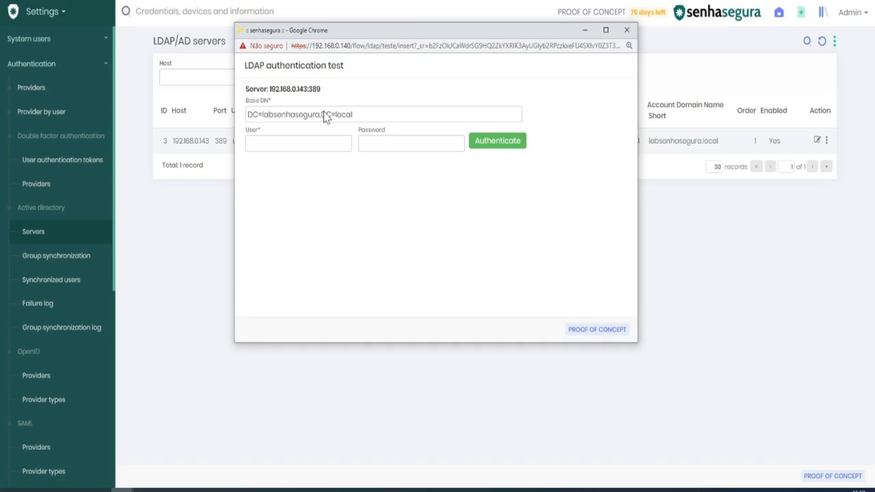
Authenticate as Administrator against 192.168.0.143, getting 'Authenticated successfully'.
click(497, 140)
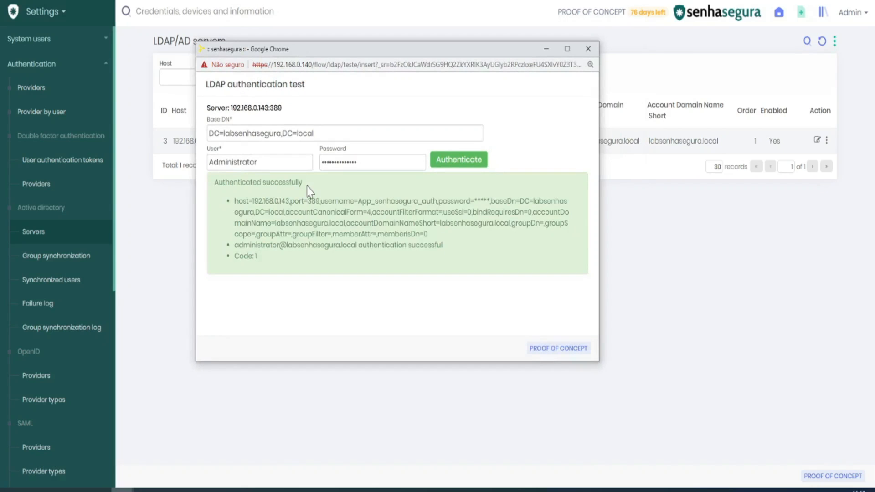